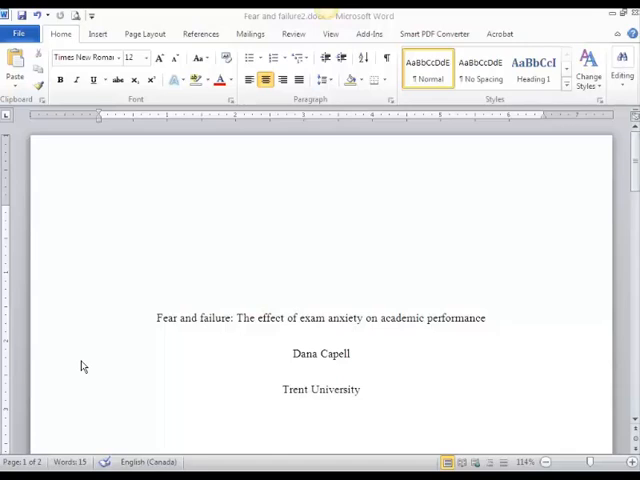
mouse_move(93, 365)
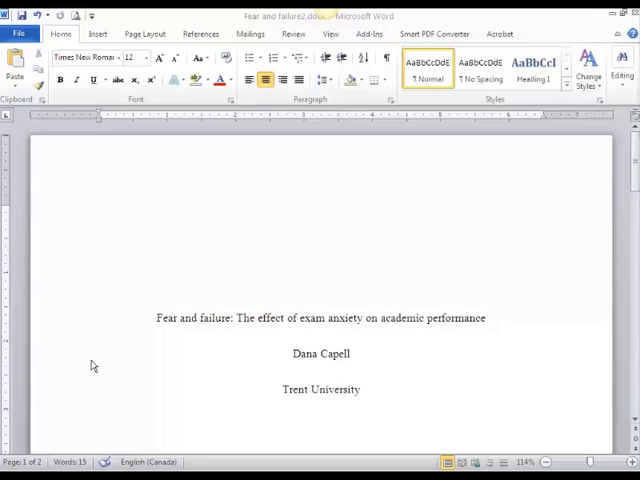
mouse_move(101, 208)
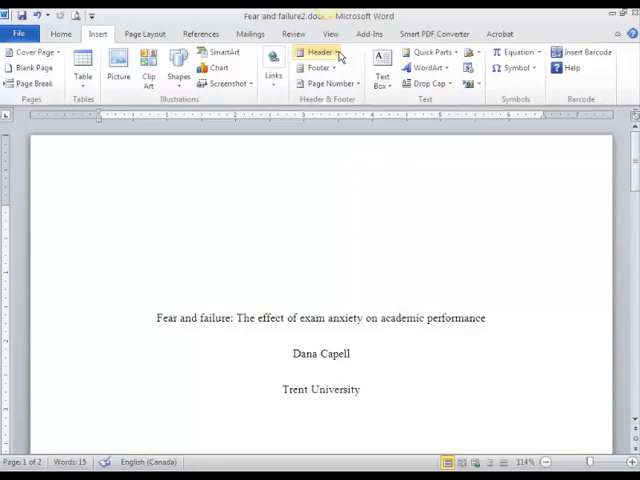
- Insert the Blank built-in header on the title page
click(317, 52)
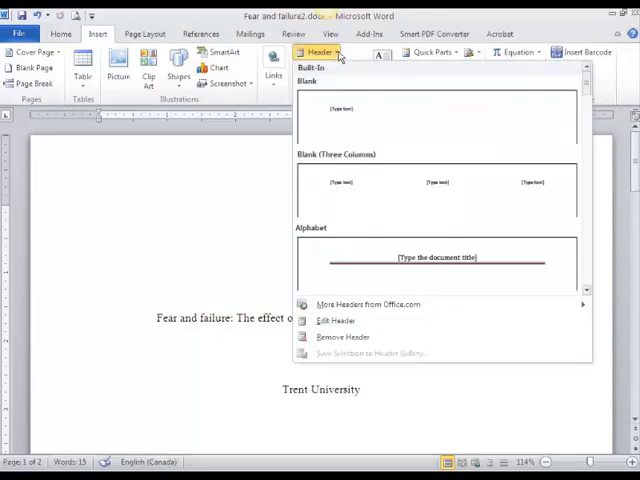
mouse_move(405, 117)
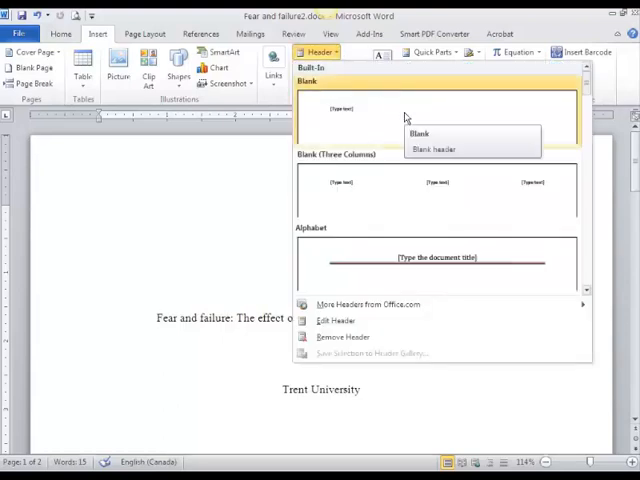
click(418, 133)
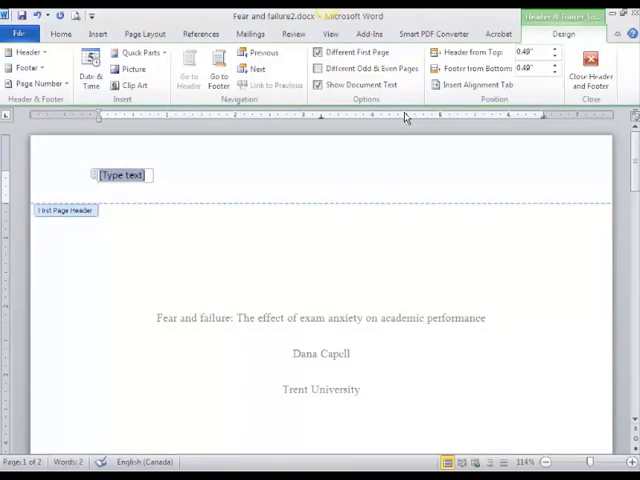
mouse_move(365, 184)
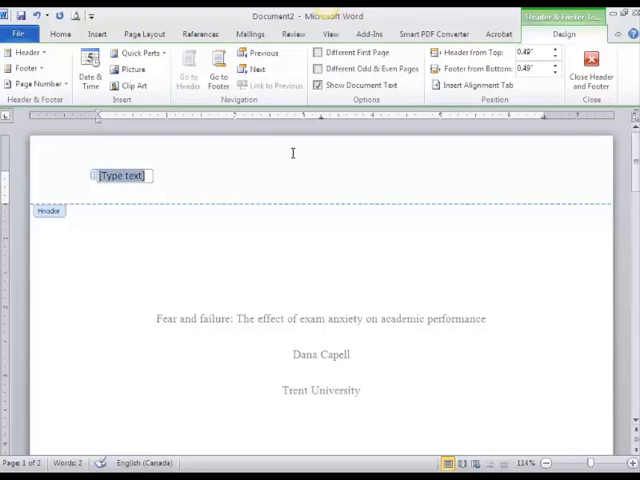
- Enable Different First Page so the title page gets its own header
click(319, 52)
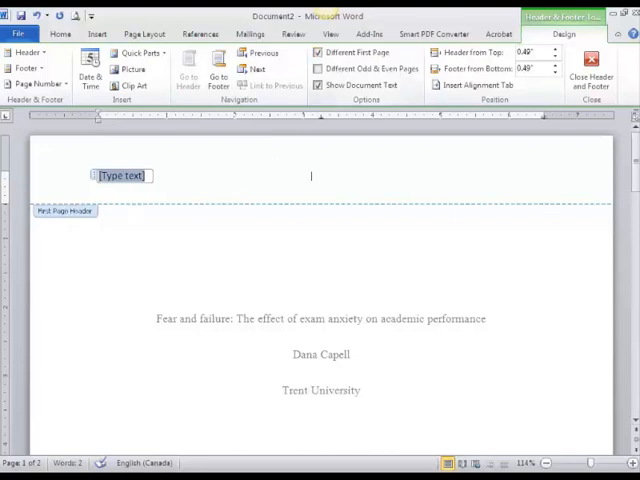
mouse_move(275, 200)
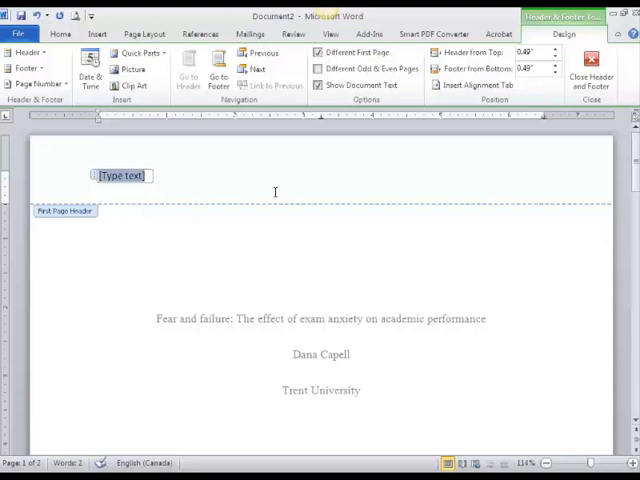
mouse_move(224, 211)
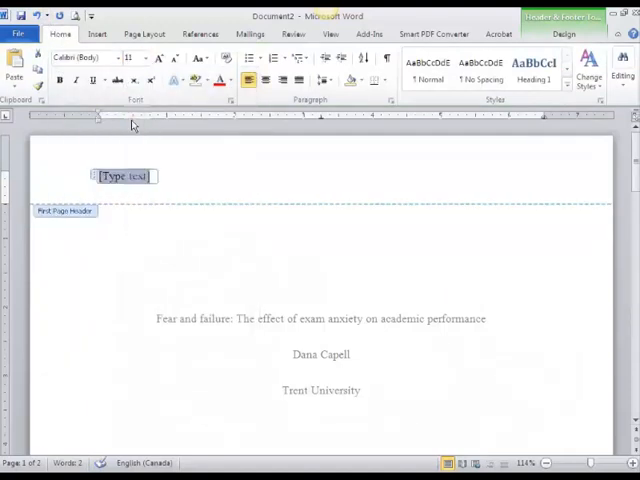
mouse_move(225, 210)
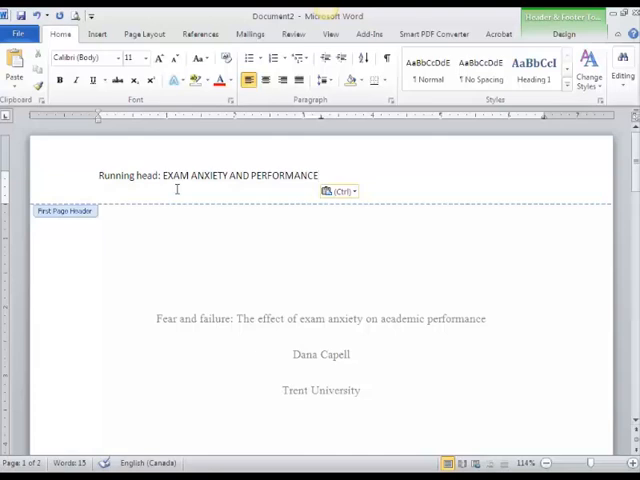
mouse_move(141, 186)
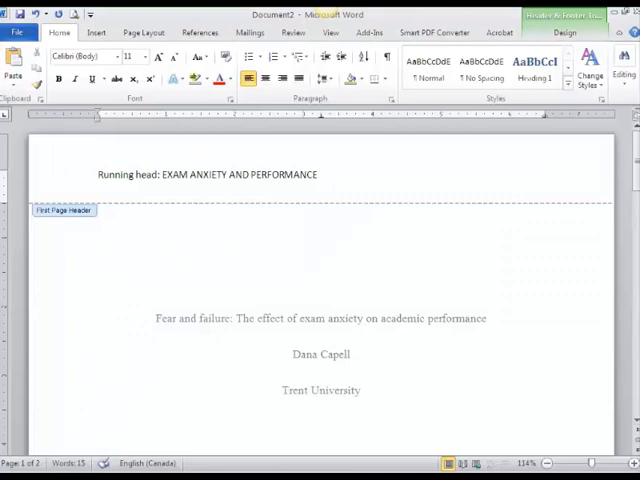
- Add page number 1 at the header's right and set the header to Times New Roman
click(96, 32)
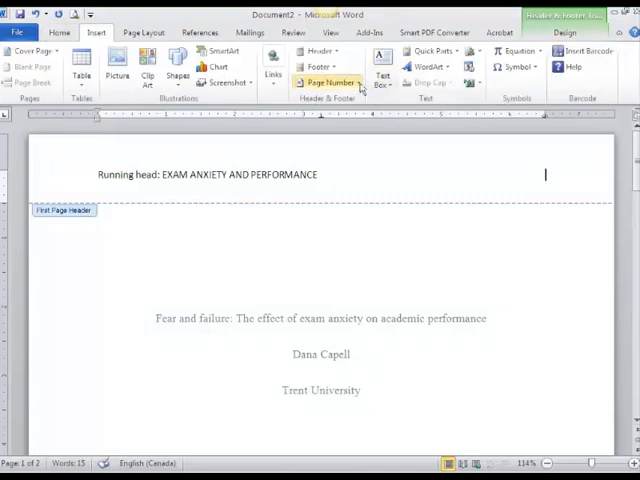
click(327, 82)
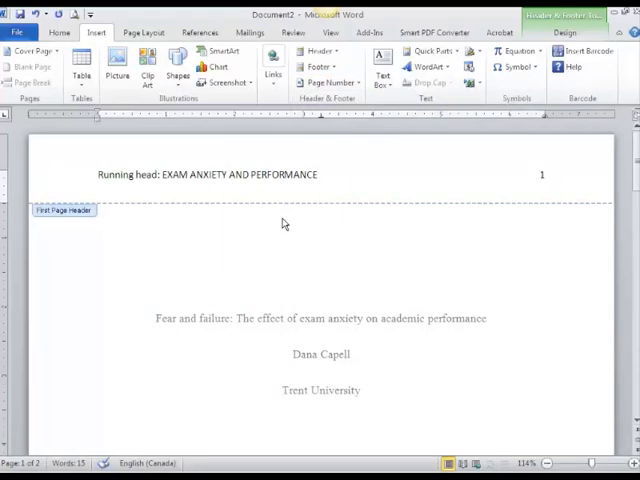
click(544, 174)
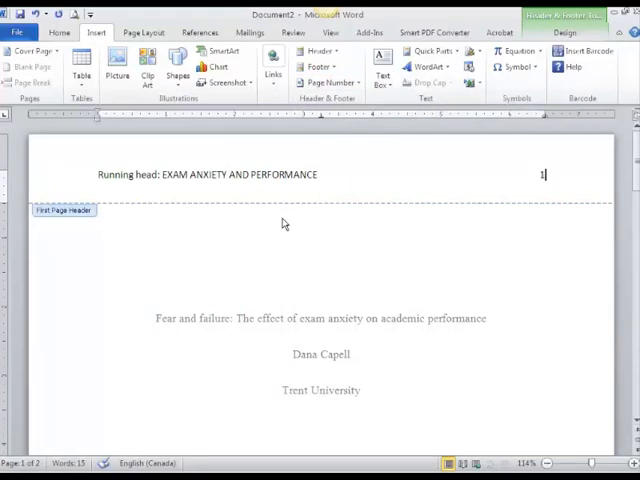
click(59, 33)
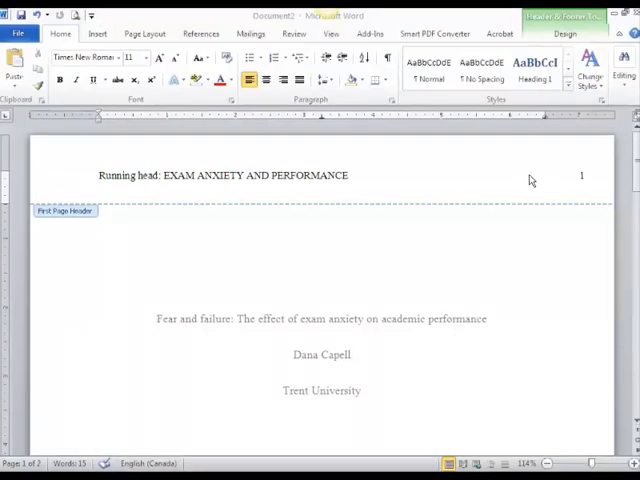
mouse_move(531, 190)
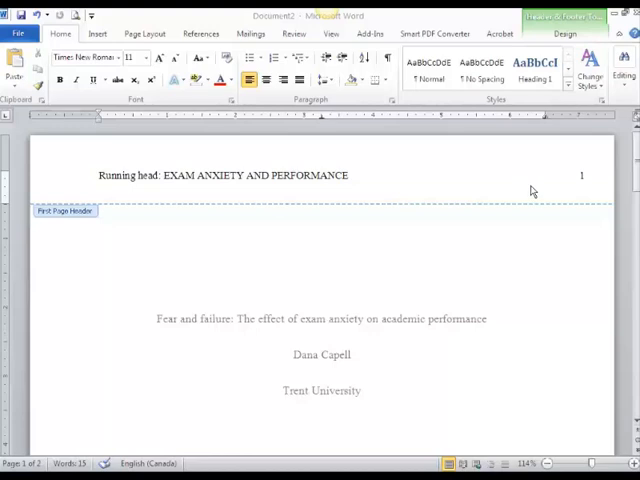
scroll(down, 3)
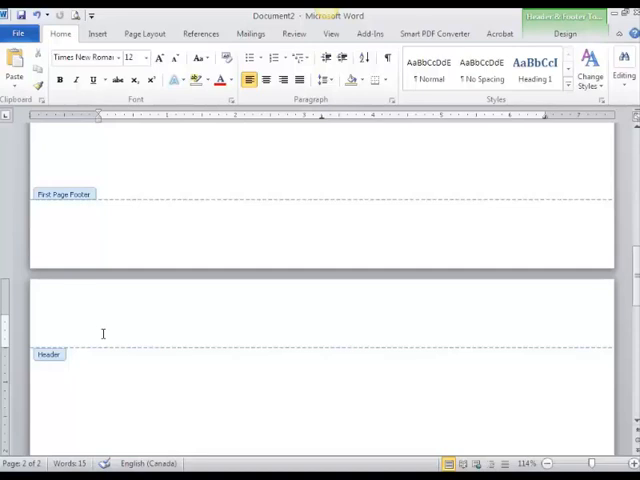
- Paste 'EXAM ANXIETY AND PERFORMANCE' into the page 2 header, cursor at line end
click(99, 320)
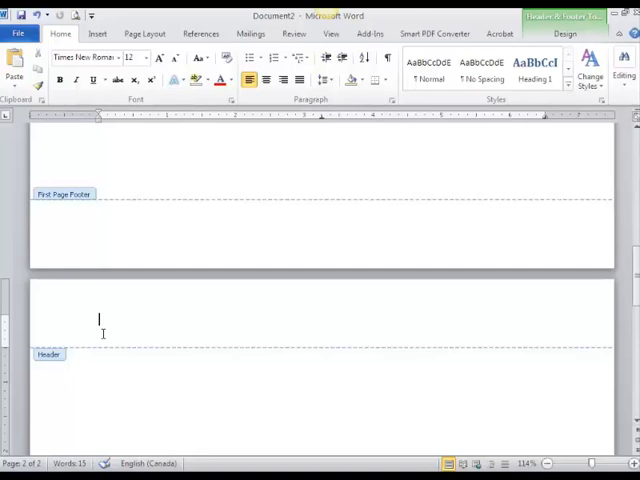
key(ctrl+v)
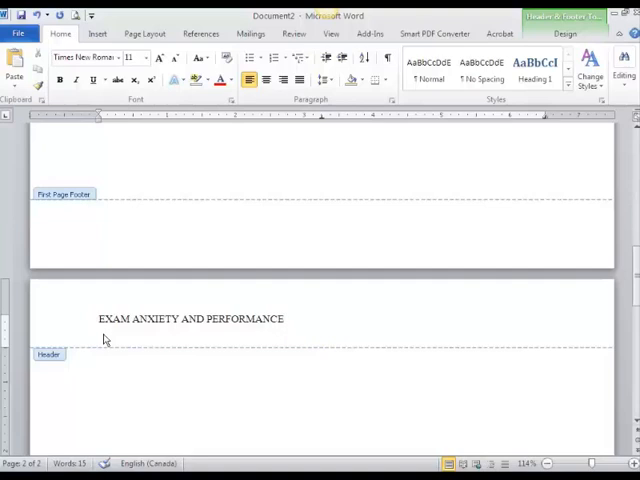
click(545, 318)
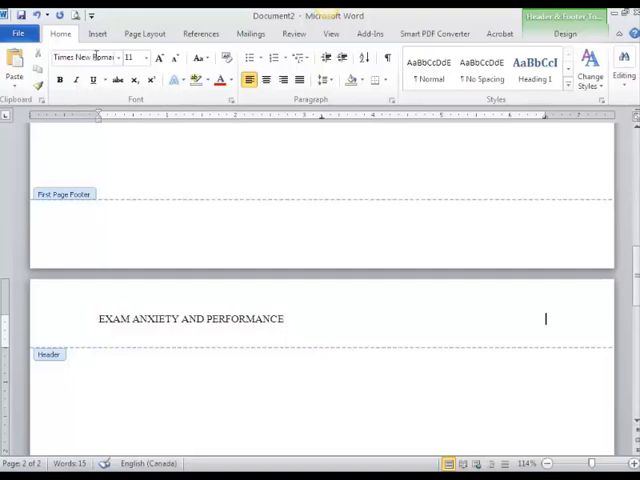
- Insert page number 2 at the current position and select the page 2 header line
click(97, 33)
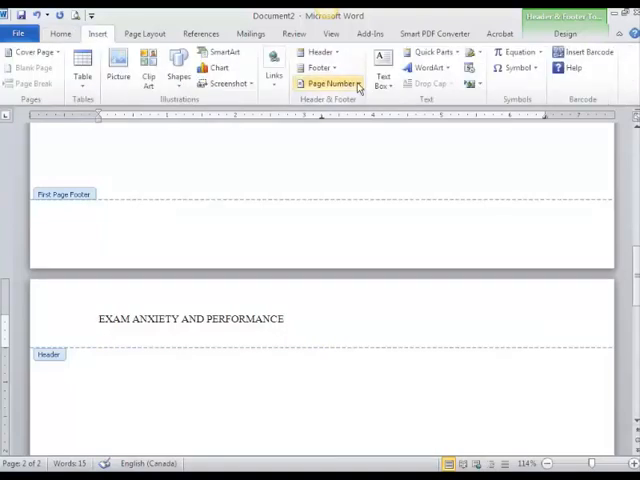
click(328, 83)
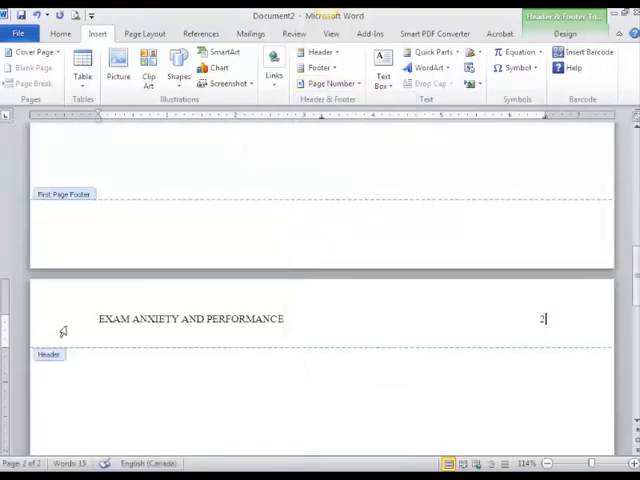
triple_click(190, 319)
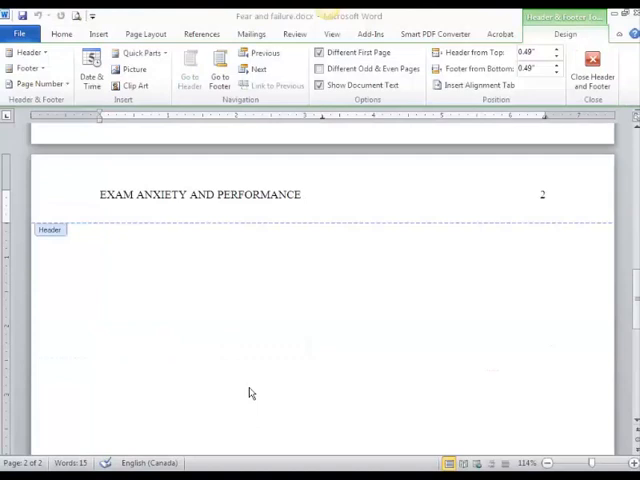
mouse_move(253, 390)
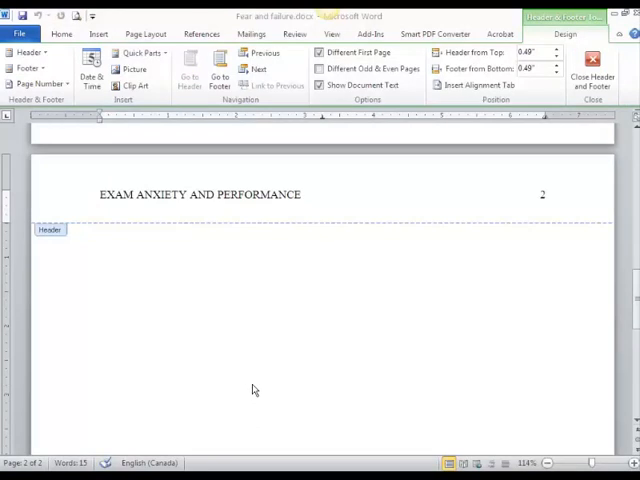
mouse_move(617, 75)
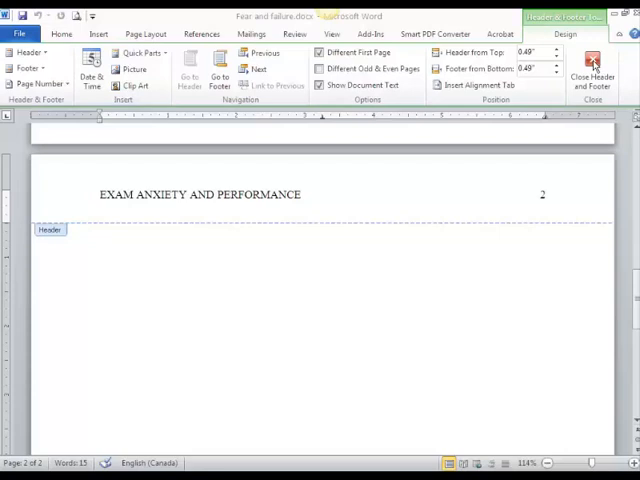
- Close header editing and scroll down to check page 2's header
click(591, 65)
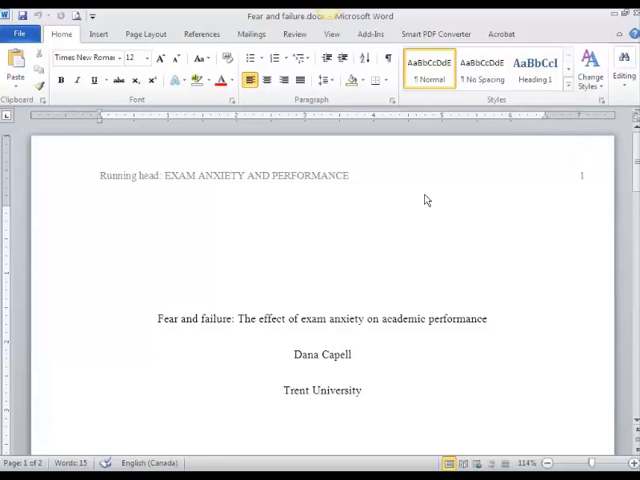
scroll(down, 3)
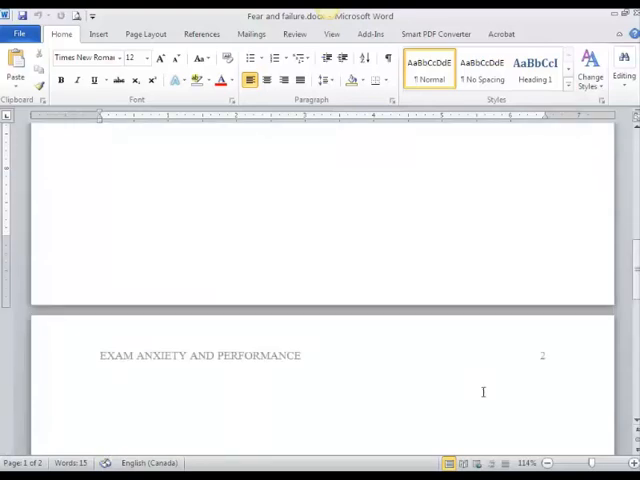